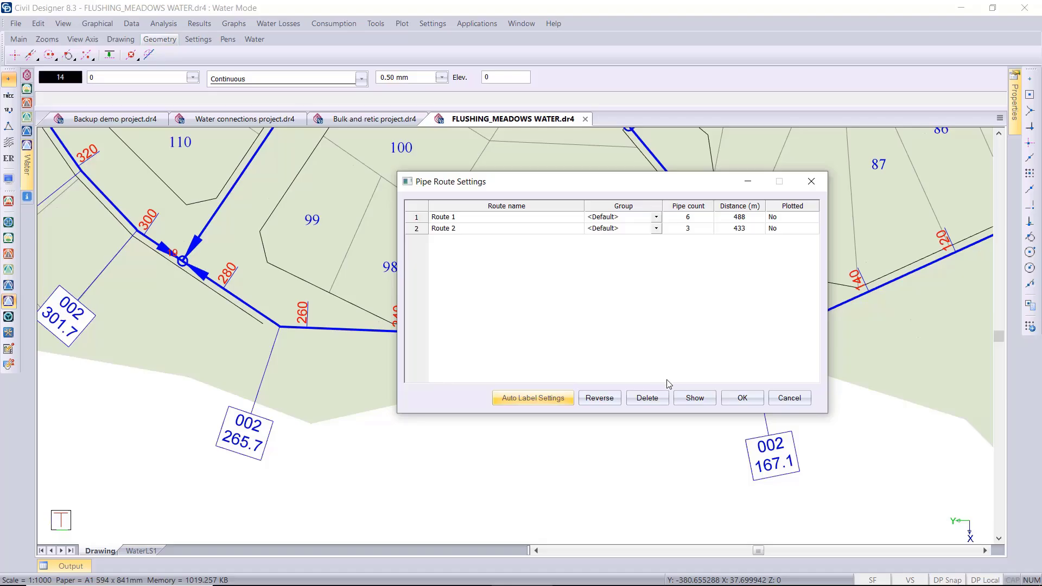
Accept the pipe route settings for Routes 1 and 2 and bring up the Tools commands.
{"action": "left_click", "coordinate": [742, 397]}
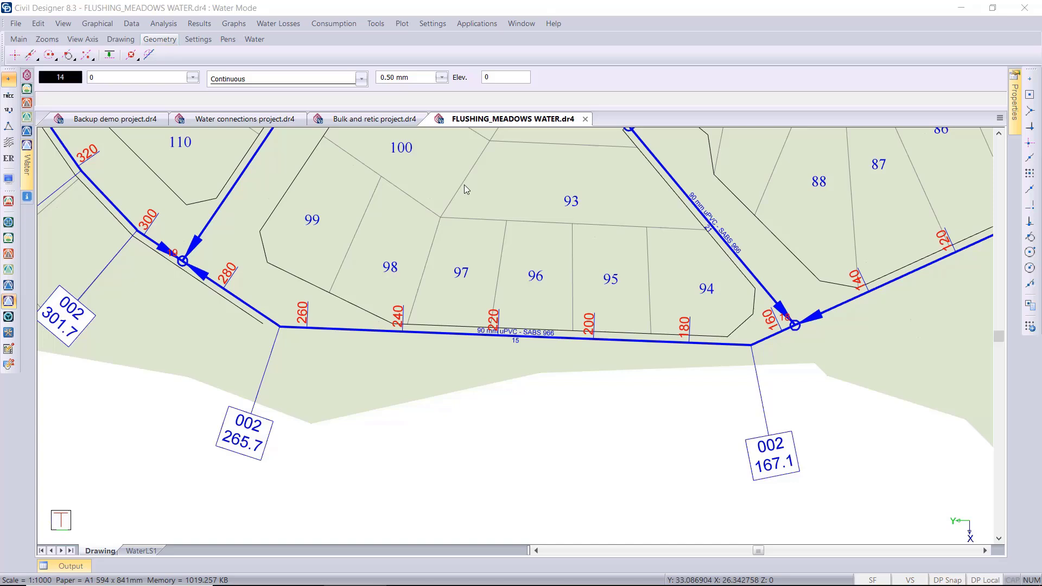
{"action": "left_click", "coordinate": [375, 23]}
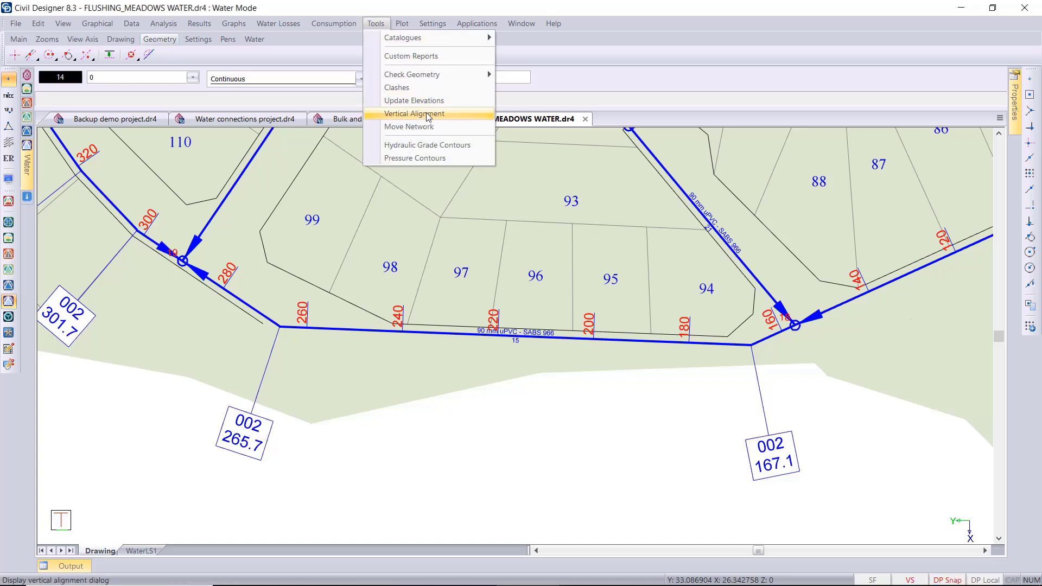
Open Route 2's vertical alignment profile and its air valve sizing criteria.
{"action": "left_click", "coordinate": [414, 113]}
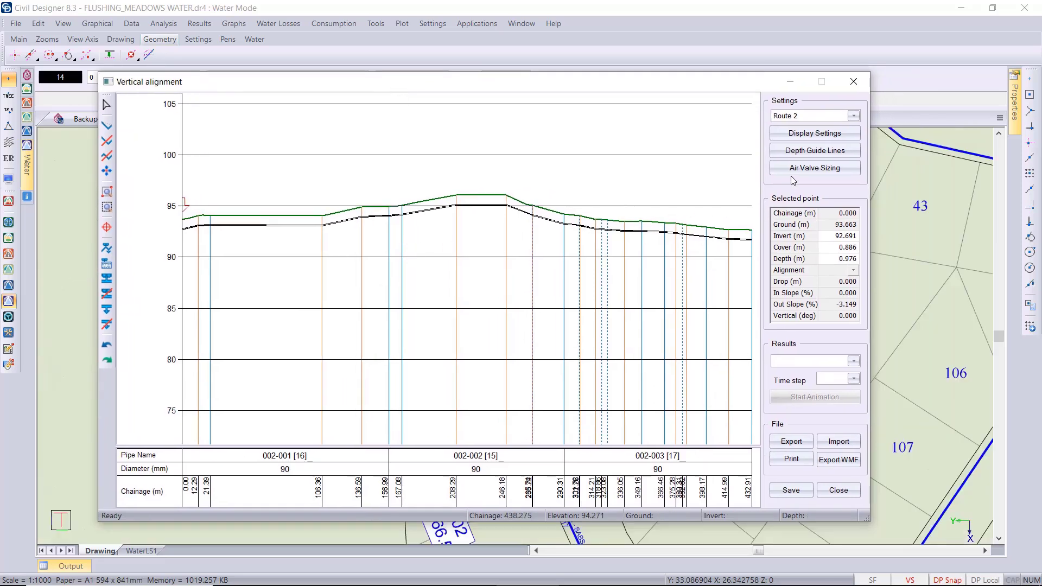
{"action": "left_click", "coordinate": [814, 167]}
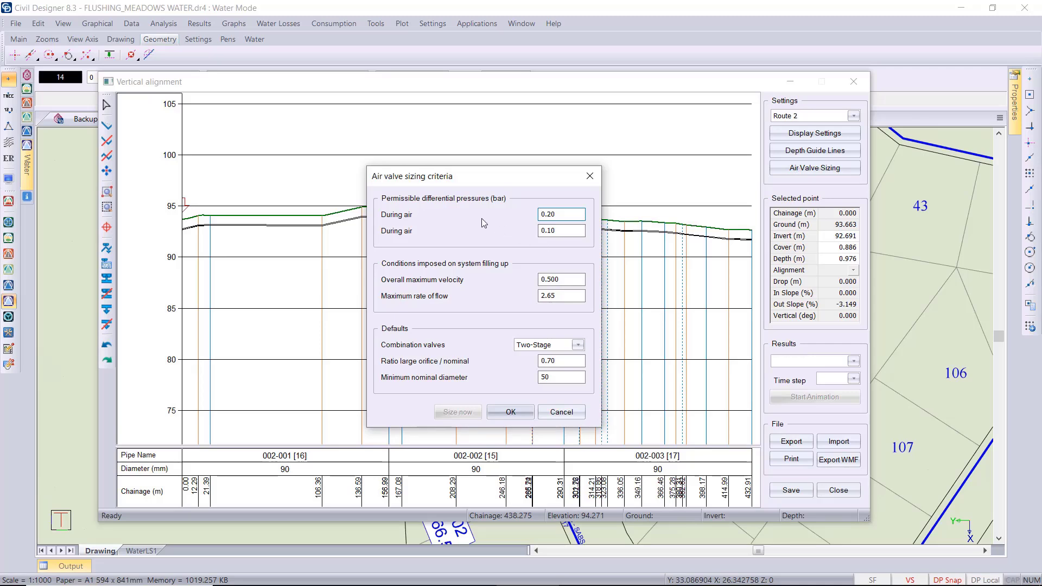
Review the differential pressure, try three-stage then keep two-stage combination valves, and accept the criteria.
{"action": "left_click", "coordinate": [560, 214]}
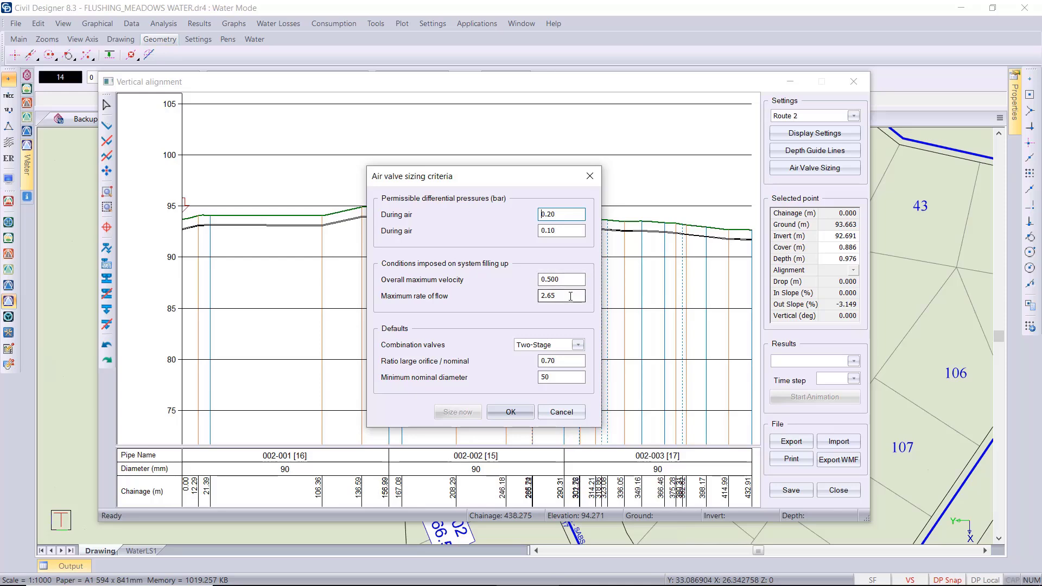
{"action": "mouse_move", "coordinate": [506, 307]}
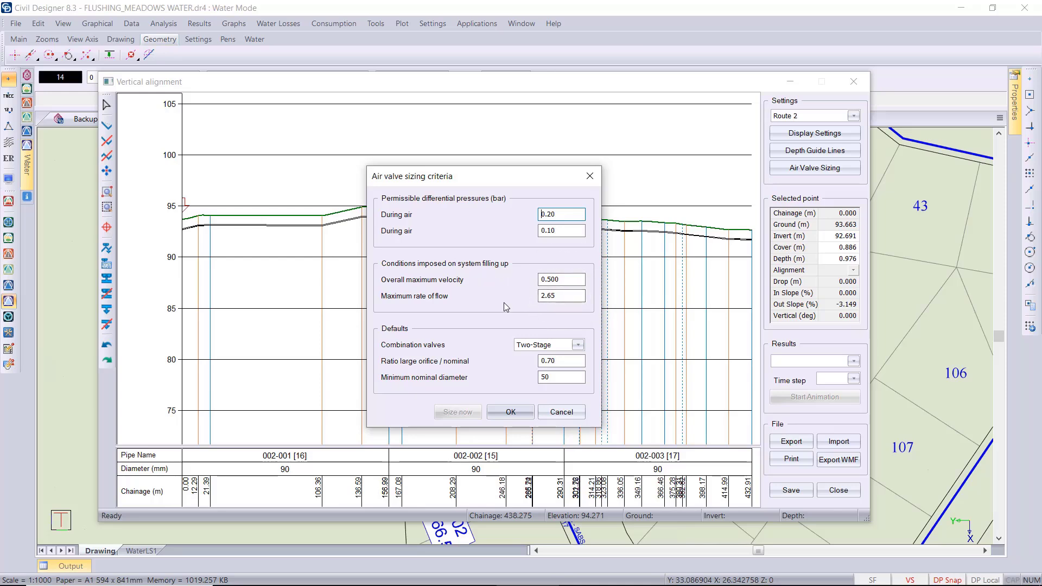
{"action": "mouse_move", "coordinate": [495, 351]}
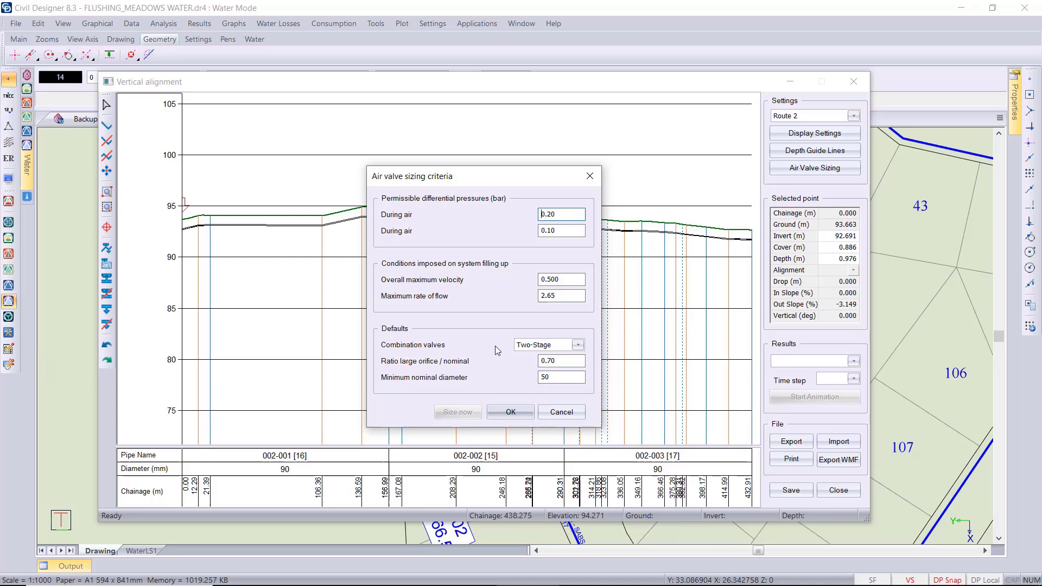
{"action": "left_click", "coordinate": [577, 344]}
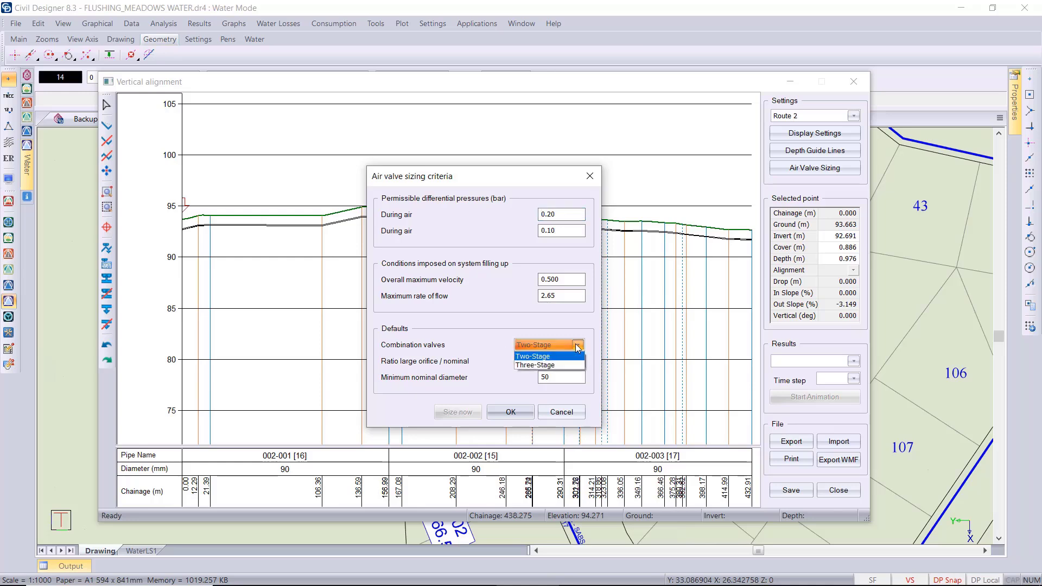
{"action": "left_click", "coordinate": [534, 364]}
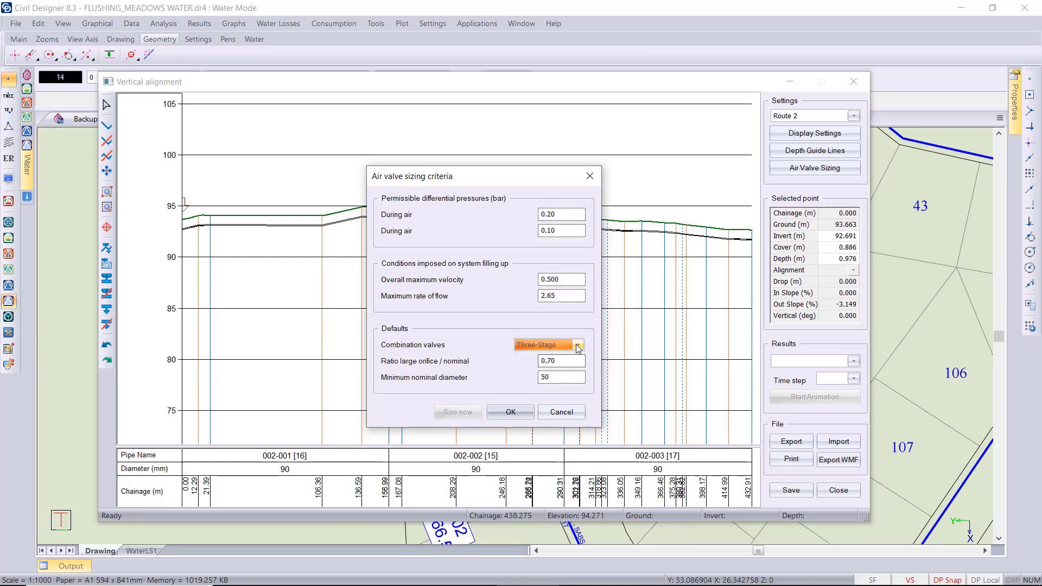
{"action": "left_click", "coordinate": [544, 344]}
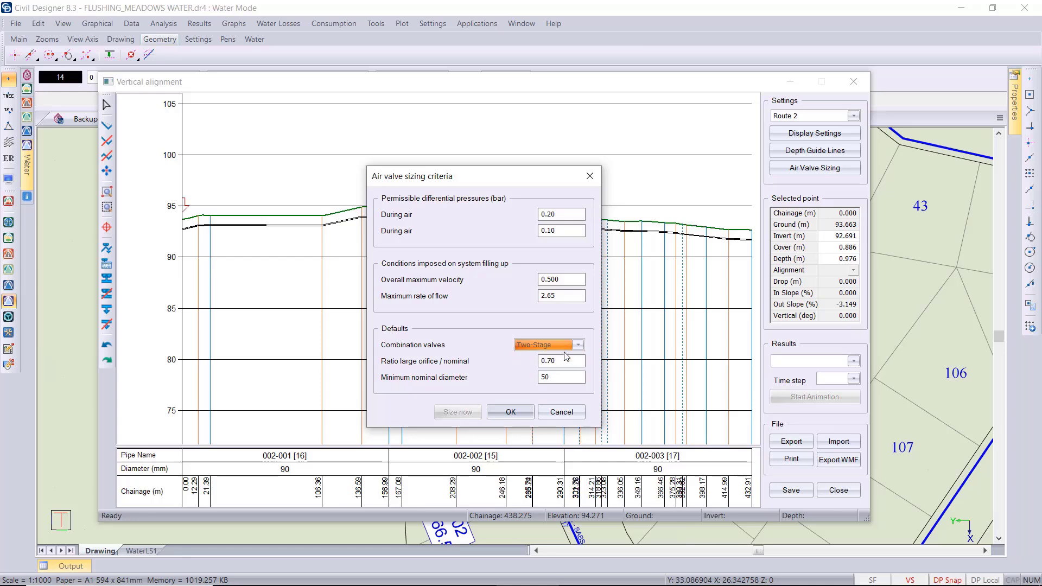
{"action": "mouse_move", "coordinate": [460, 382]}
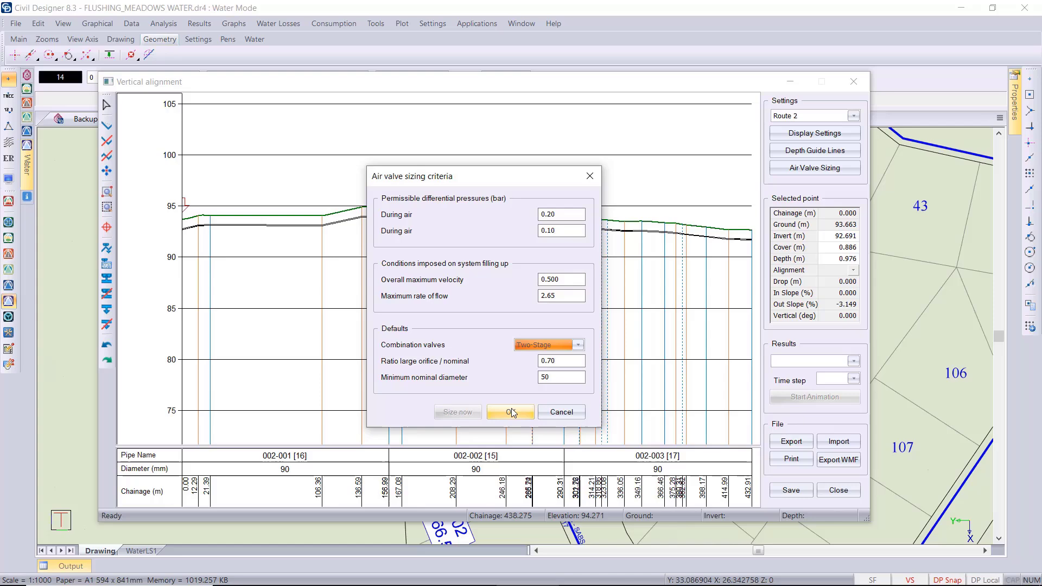
{"action": "left_click", "coordinate": [509, 412]}
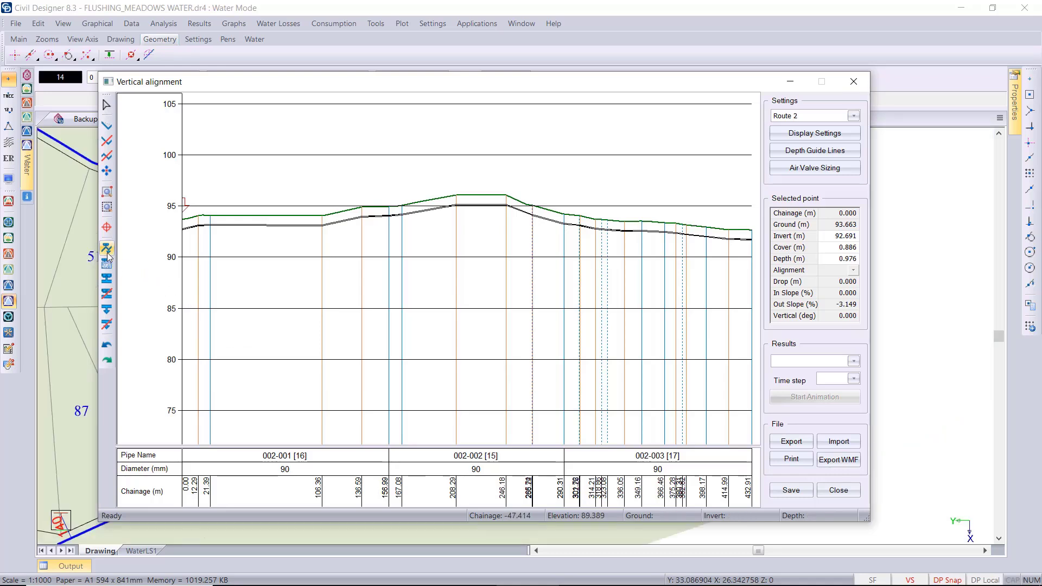
{"action": "mouse_move", "coordinate": [107, 248]}
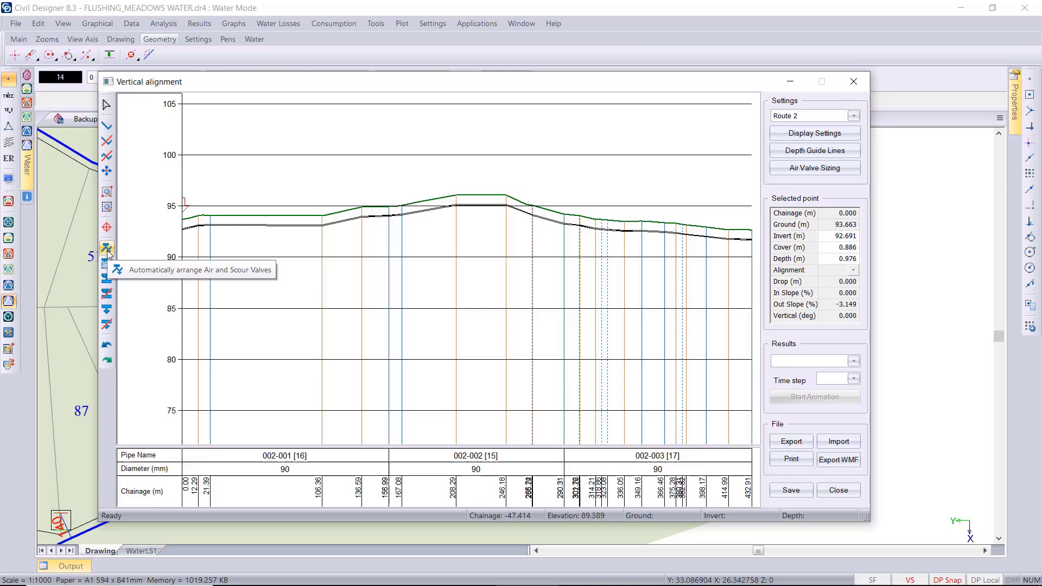
Auto-place air and scour valves on Route 2 with slope 1.00% and distance 500.
{"action": "left_click", "coordinate": [107, 249]}
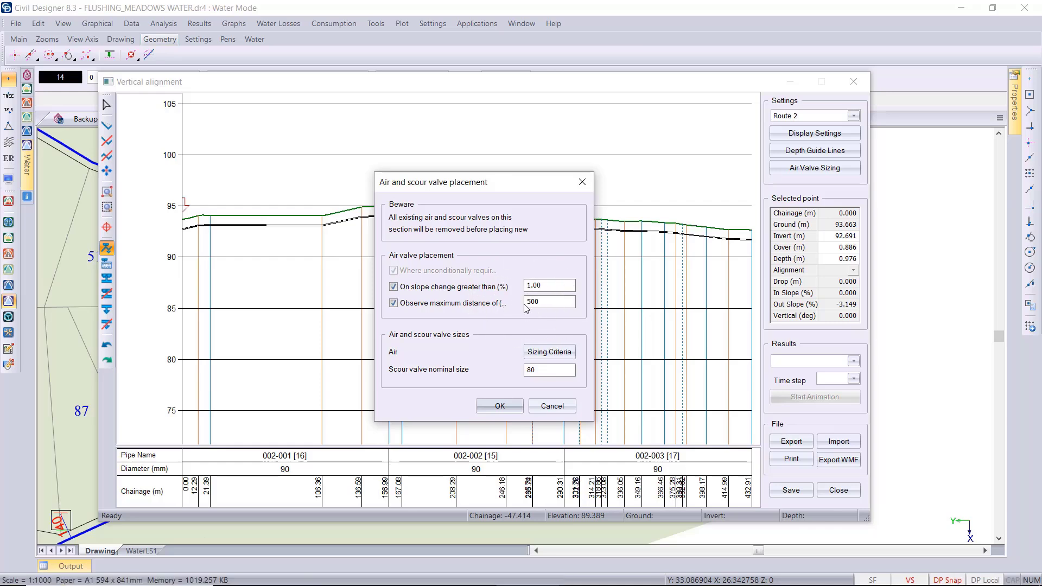
{"action": "left_click", "coordinate": [499, 405]}
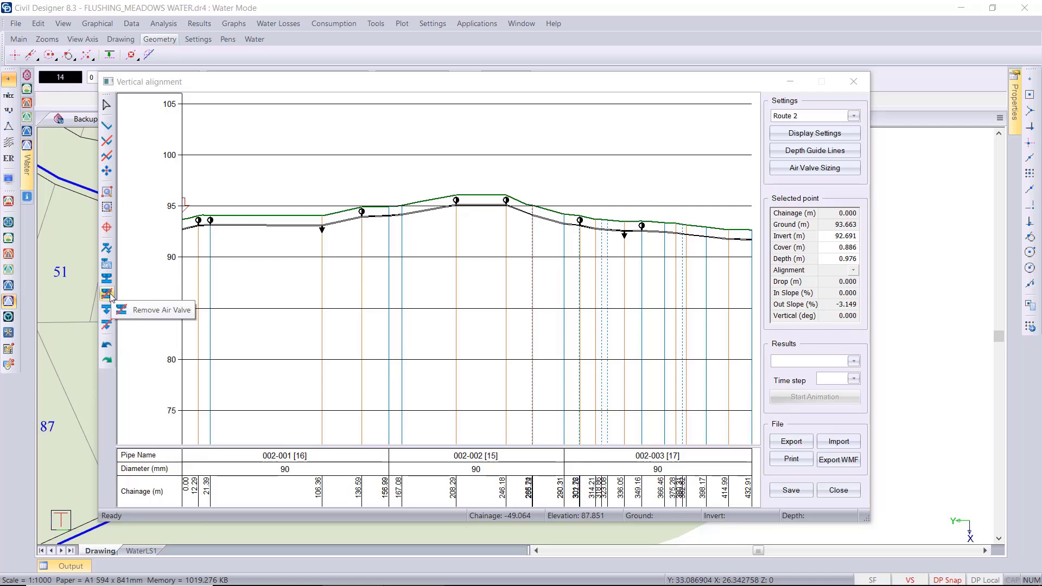
Begin bulk deletion of alignment points, choosing the leftmost point to keep.
{"action": "left_click", "coordinate": [106, 292]}
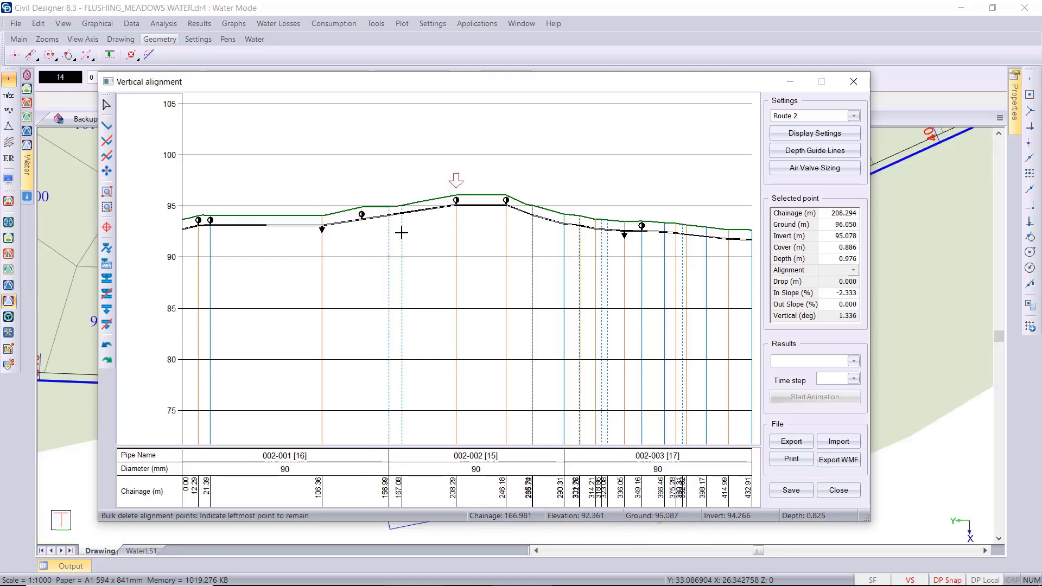
{"action": "mouse_move", "coordinate": [430, 252]}
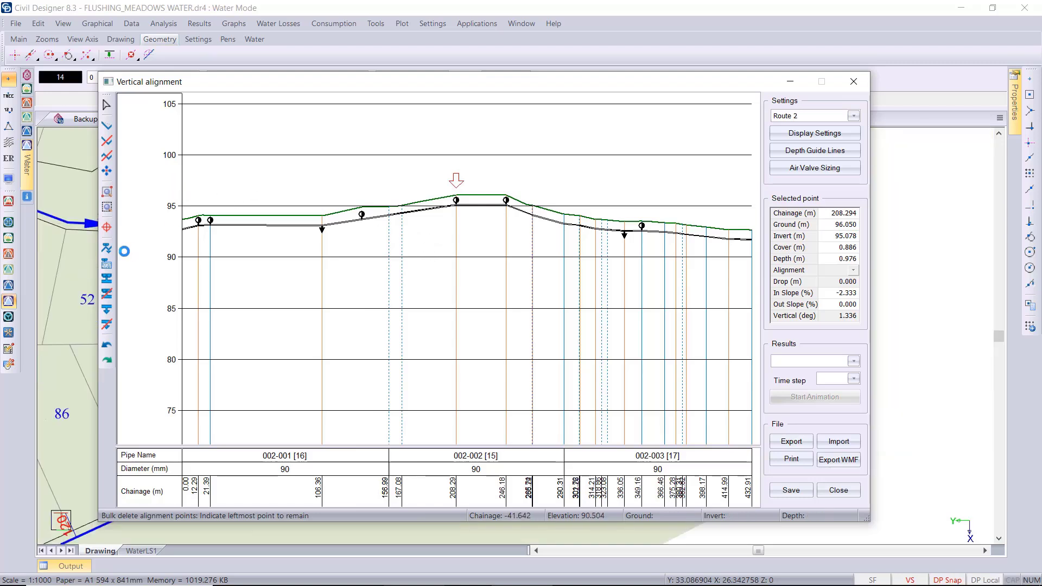
Re-run automatic air and scour valve placement on Route 2 and return to the plan drawing.
{"action": "left_click", "coordinate": [813, 168]}
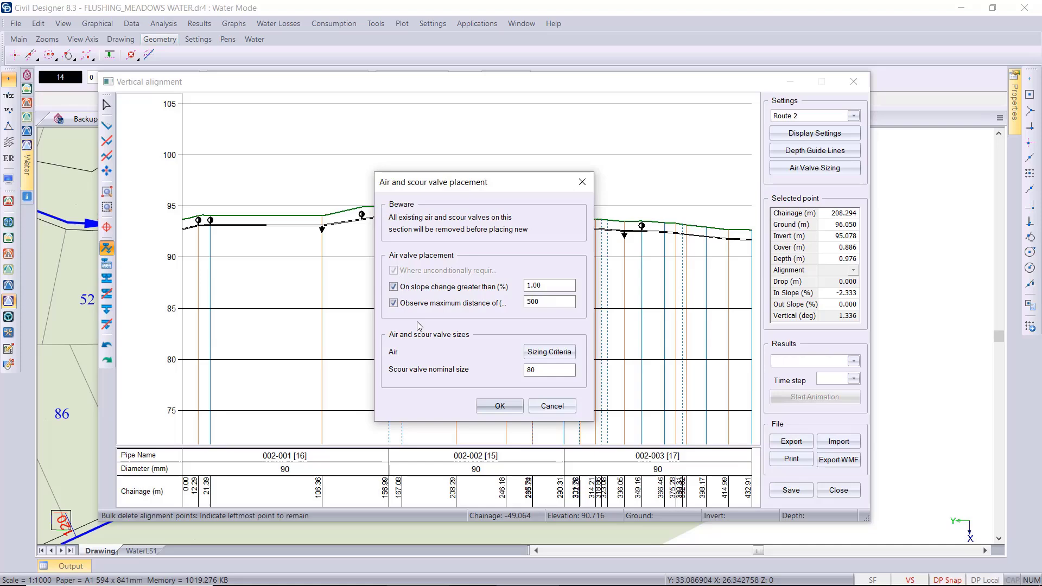
{"action": "left_click", "coordinate": [499, 406]}
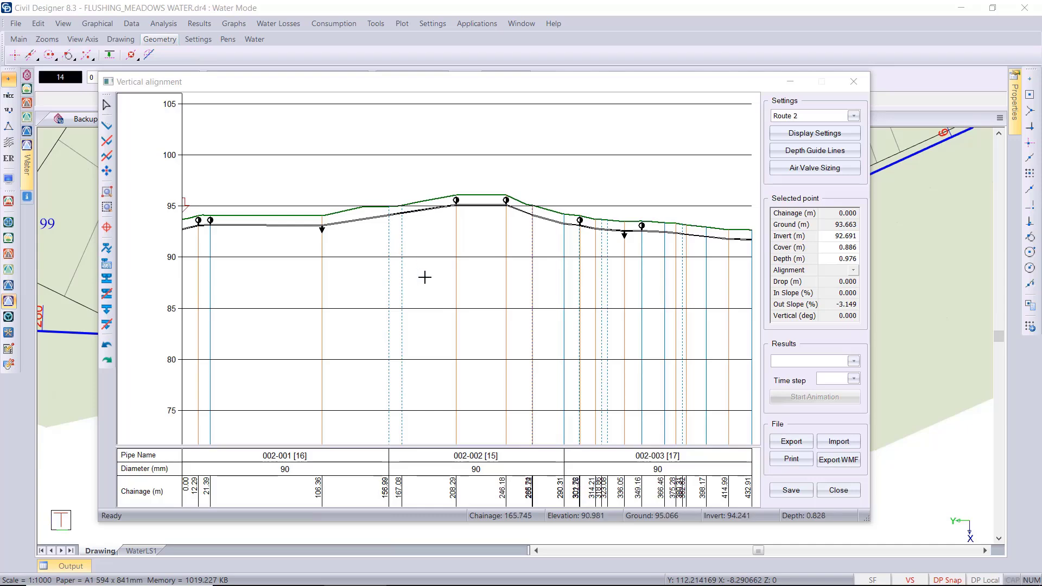
{"action": "left_click", "coordinate": [790, 489]}
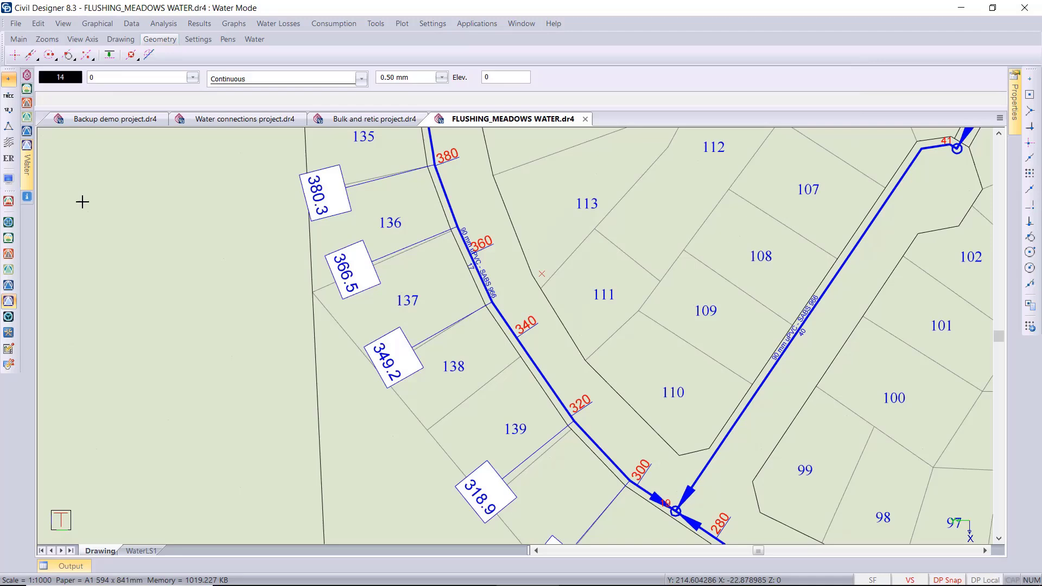
Turn on Show Air/Scour valves in the water display settings so their size labels appear in plan.
{"action": "left_click", "coordinate": [9, 180]}
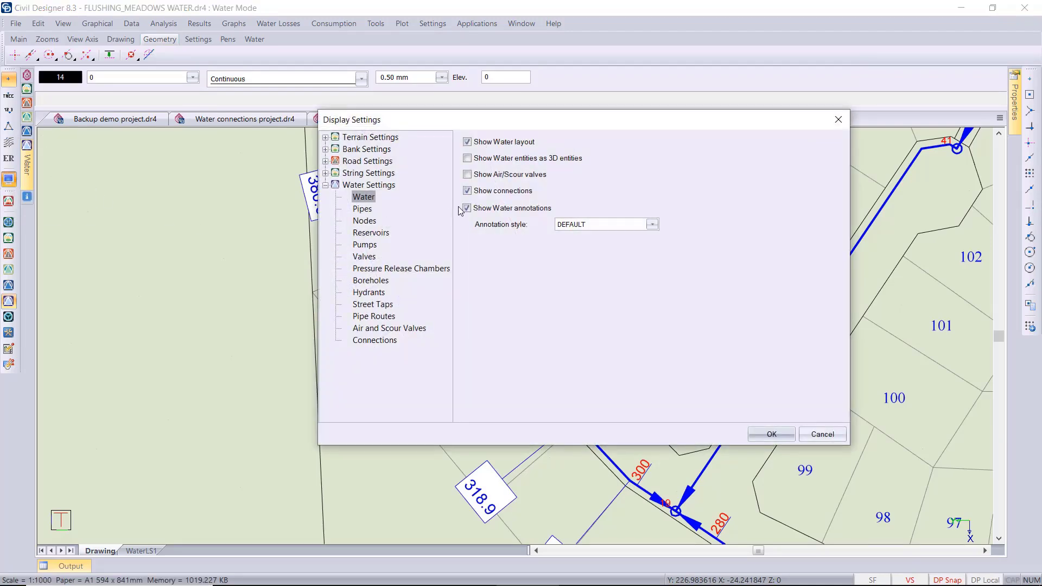
{"action": "left_click", "coordinate": [467, 175]}
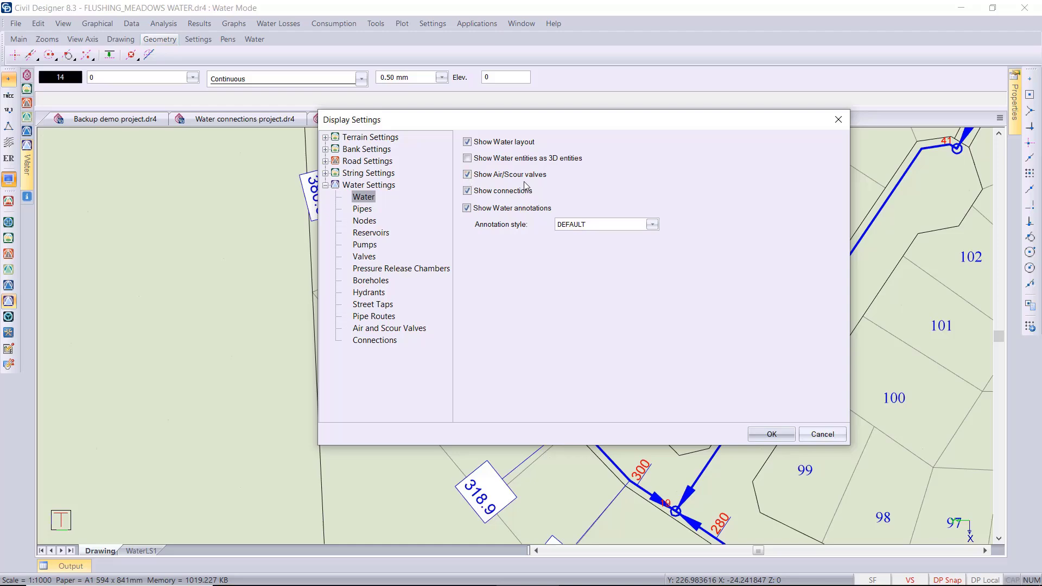
{"action": "left_click", "coordinate": [770, 434]}
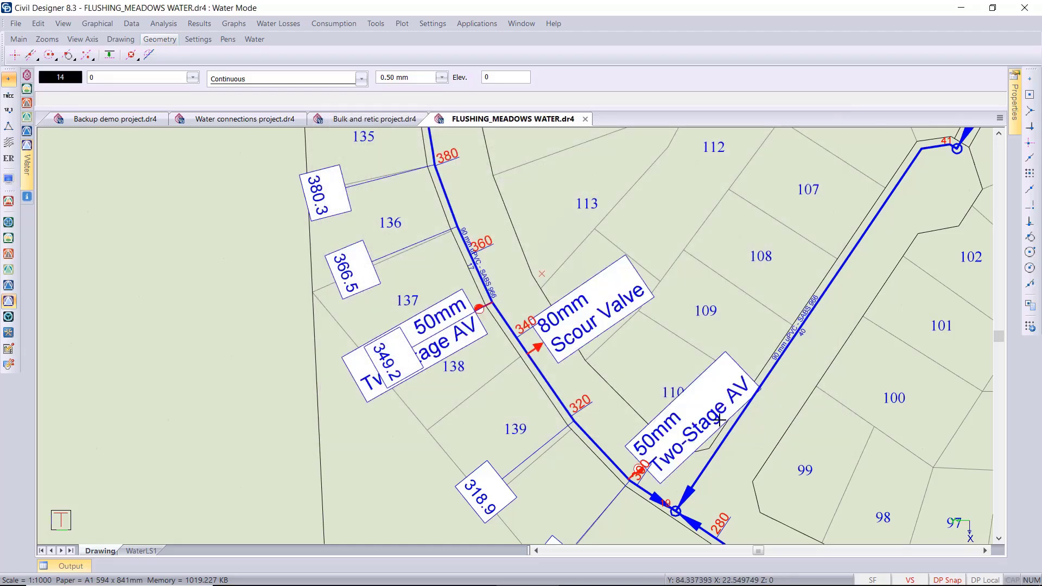
{"action": "mouse_move", "coordinate": [568, 344]}
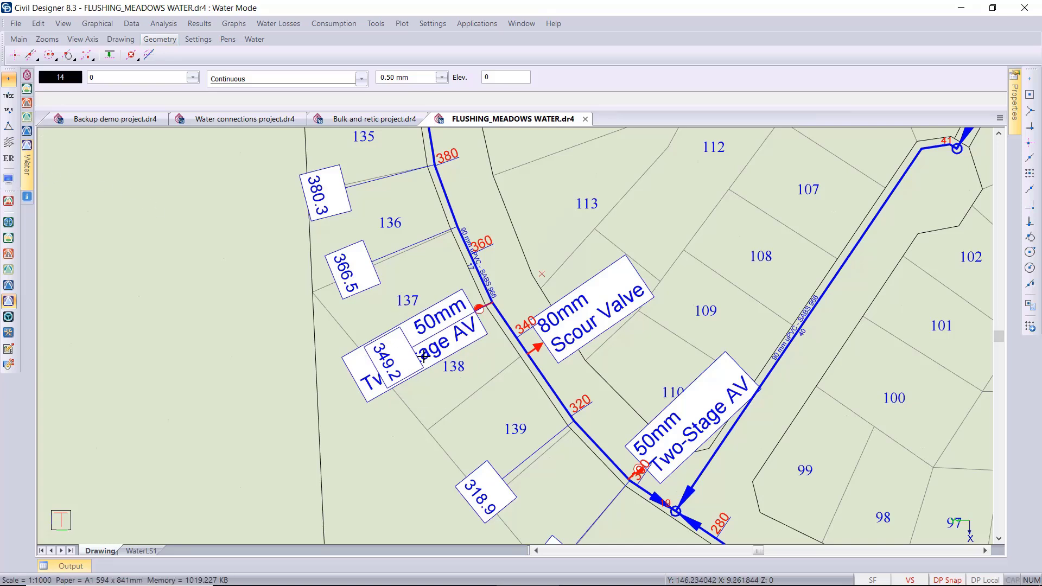
{"action": "mouse_move", "coordinate": [405, 363]}
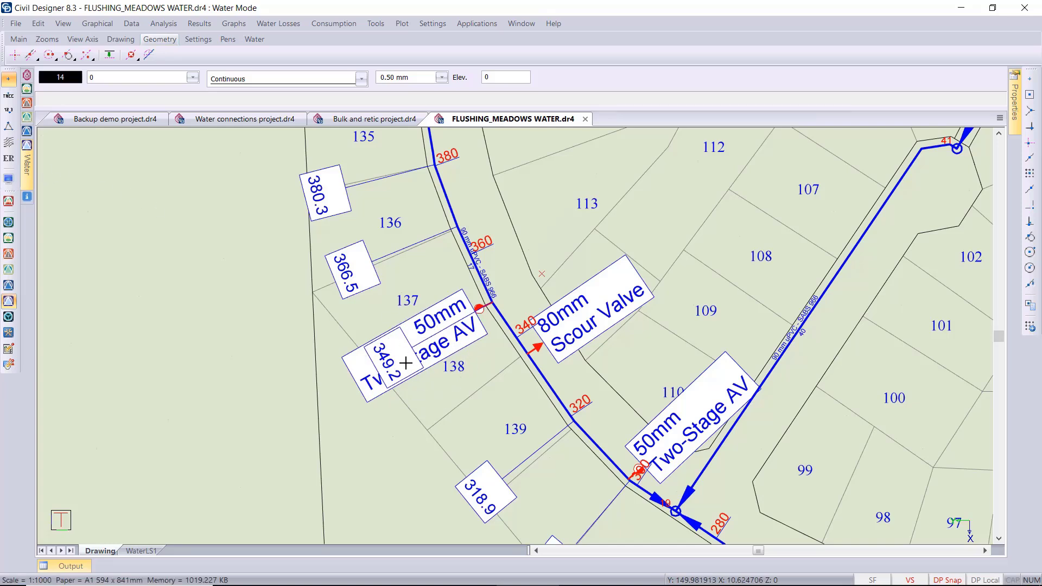
{"action": "left_click", "coordinate": [98, 24]}
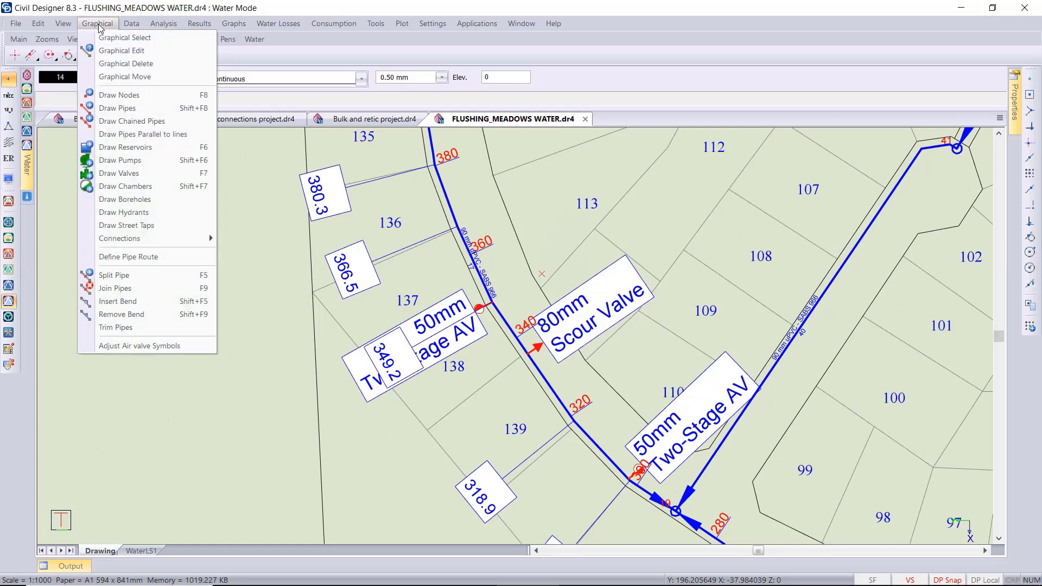
{"action": "mouse_move", "coordinate": [139, 345]}
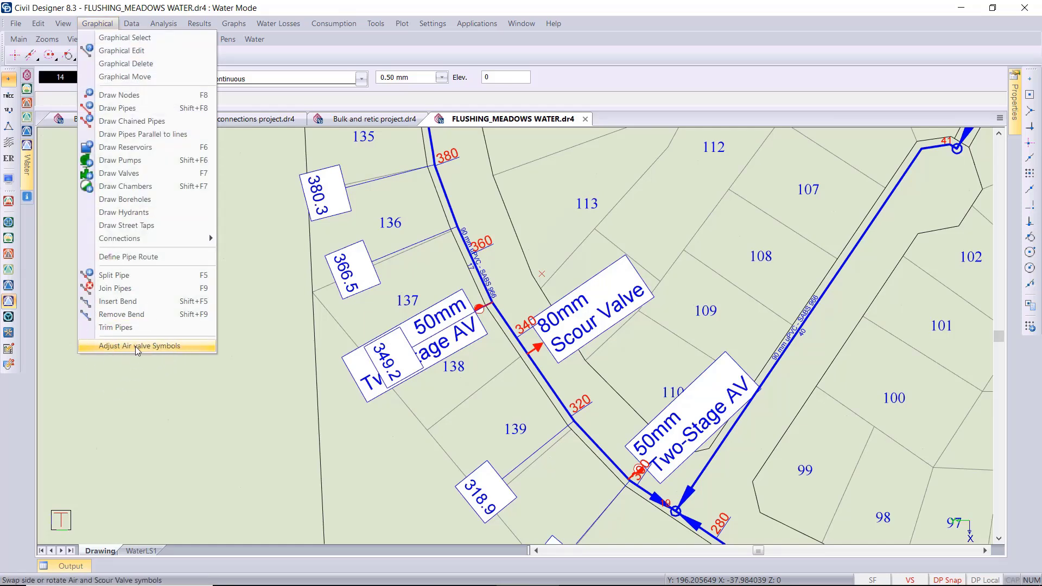
Rotate the overlapping 50mm Two-Stage AV symbol 180 degrees across the pipe to clear the lot labels.
{"action": "left_click", "coordinate": [140, 346]}
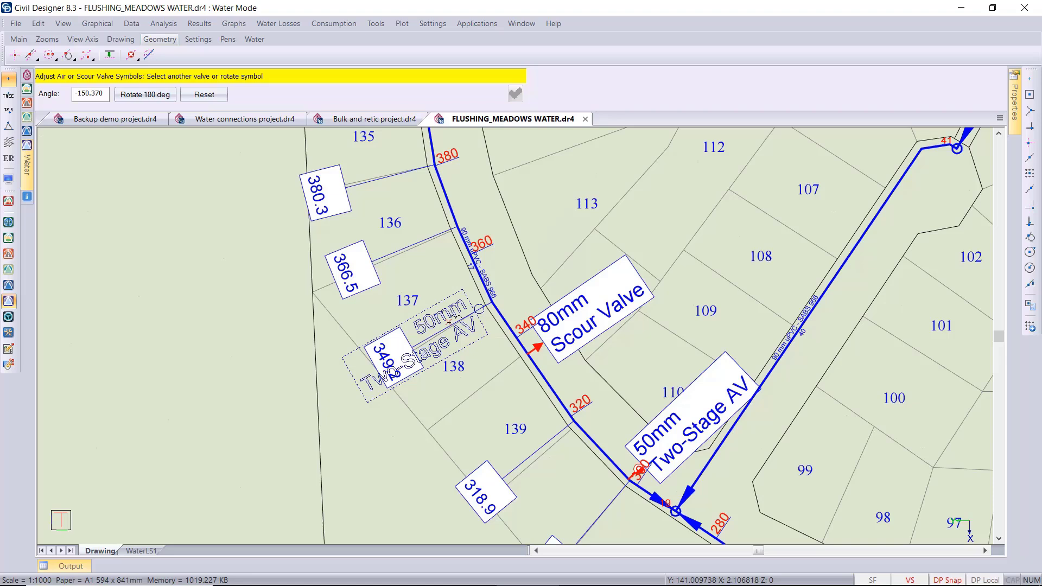
{"action": "left_click", "coordinate": [144, 94]}
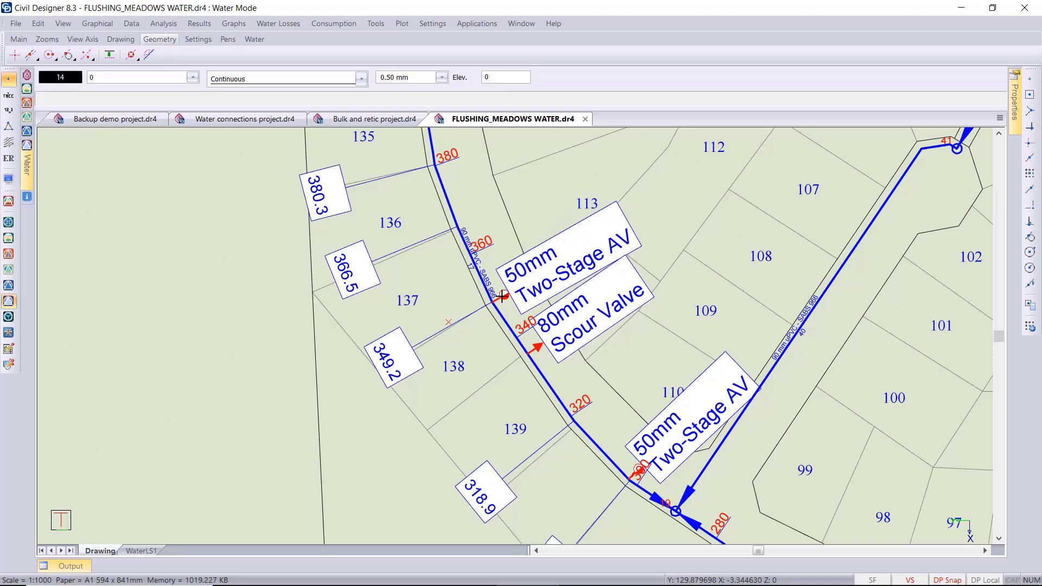
{"action": "mouse_move", "coordinate": [520, 393]}
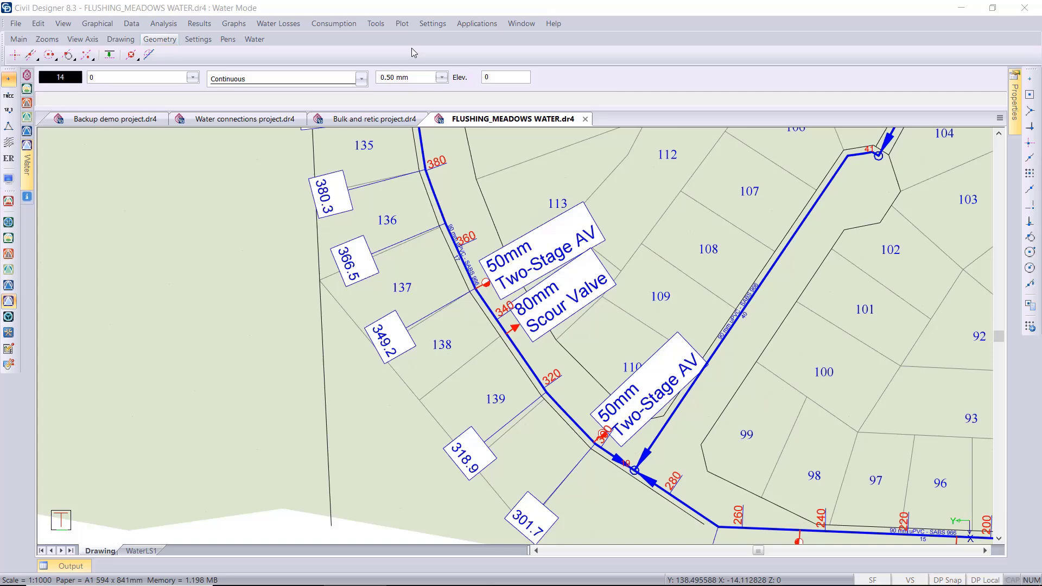
{"action": "left_click", "coordinate": [402, 24]}
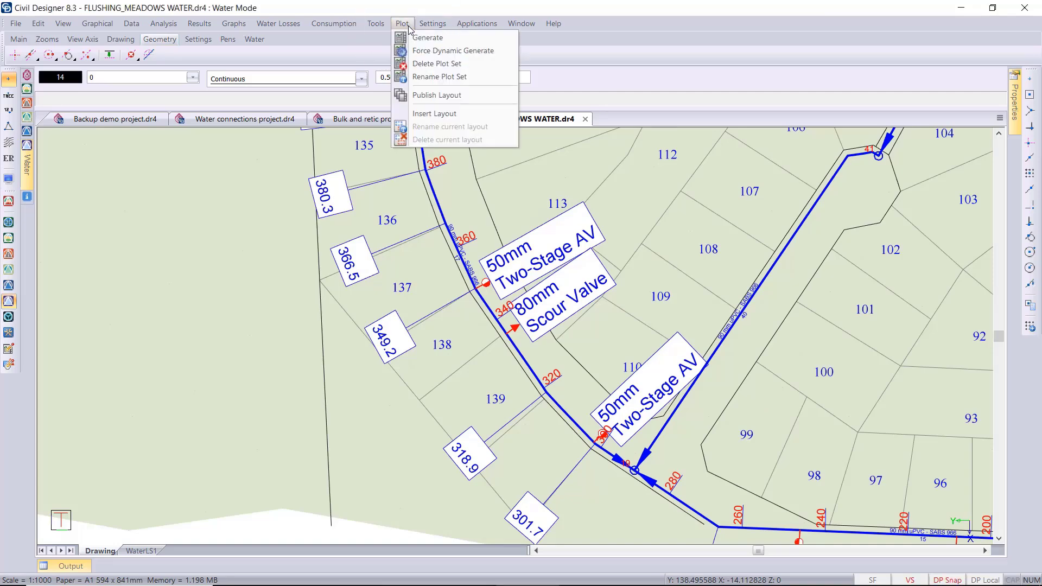
Generate a water long-section plot for Route 2 with air/scour valve diameter and type labelling.
{"action": "left_click", "coordinate": [427, 38]}
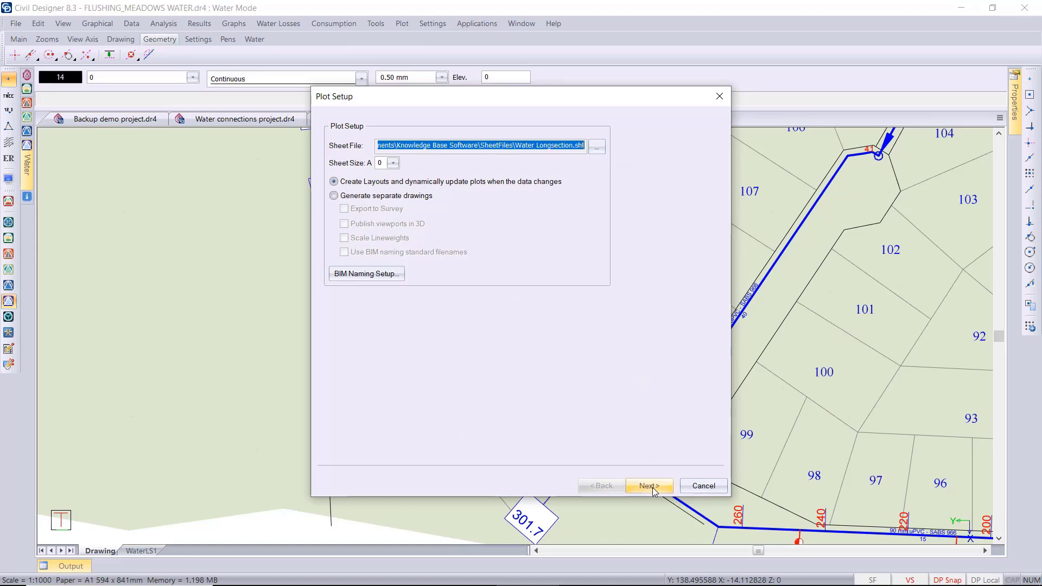
{"action": "left_click", "coordinate": [648, 486]}
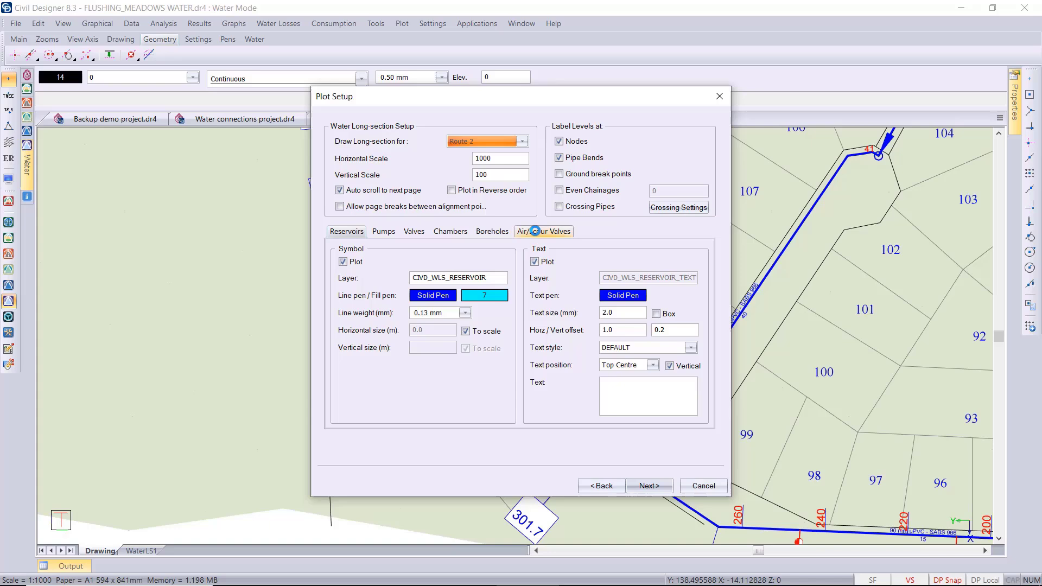
{"action": "left_click", "coordinate": [543, 231]}
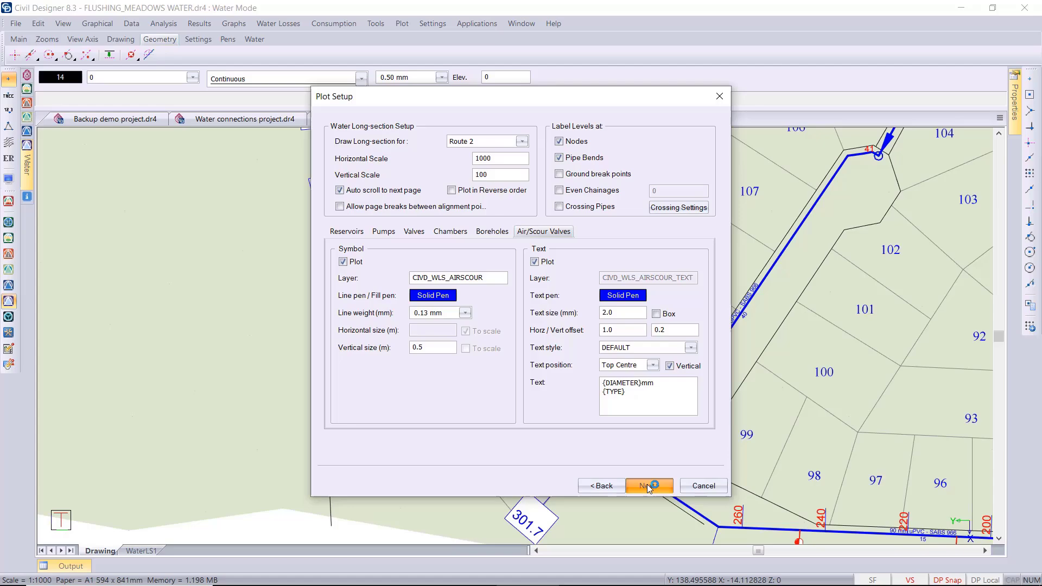
{"action": "left_click", "coordinate": [646, 486]}
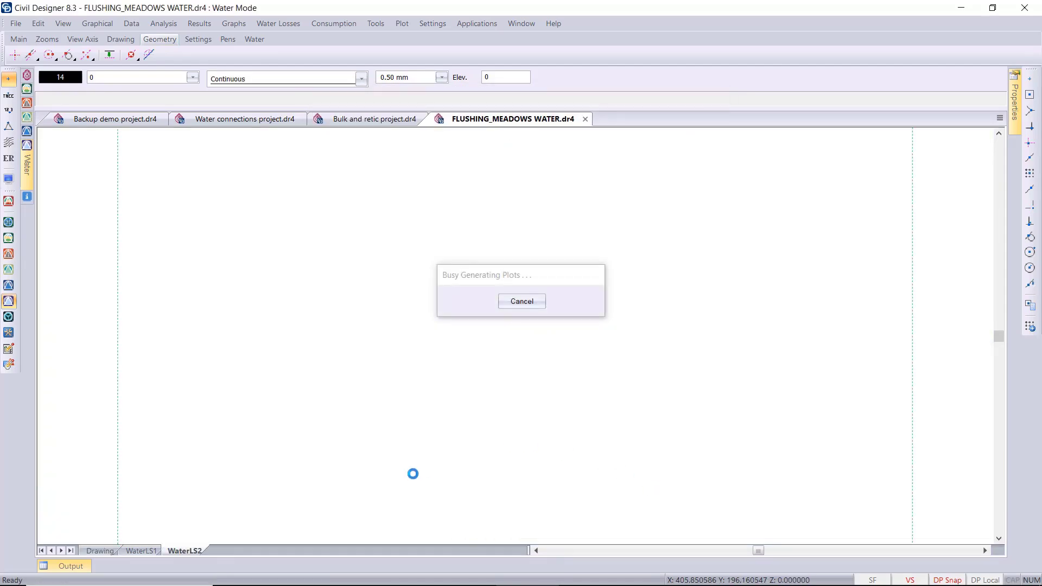